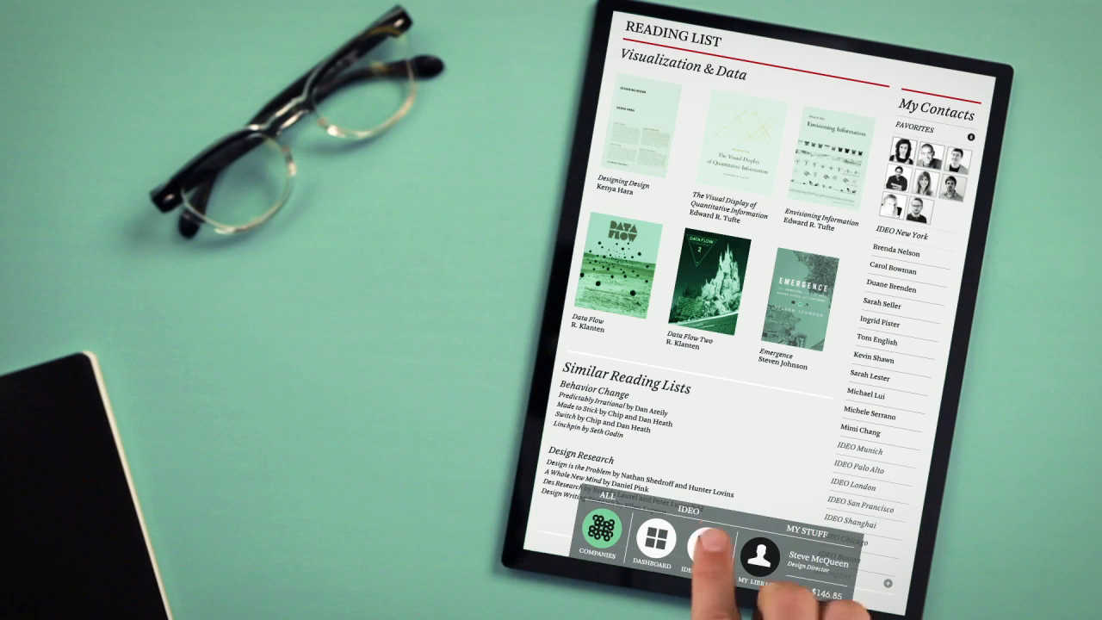
Step: Go from the reading list to the IDEO Library, then Companies, and open Google's public page
click(688, 550)
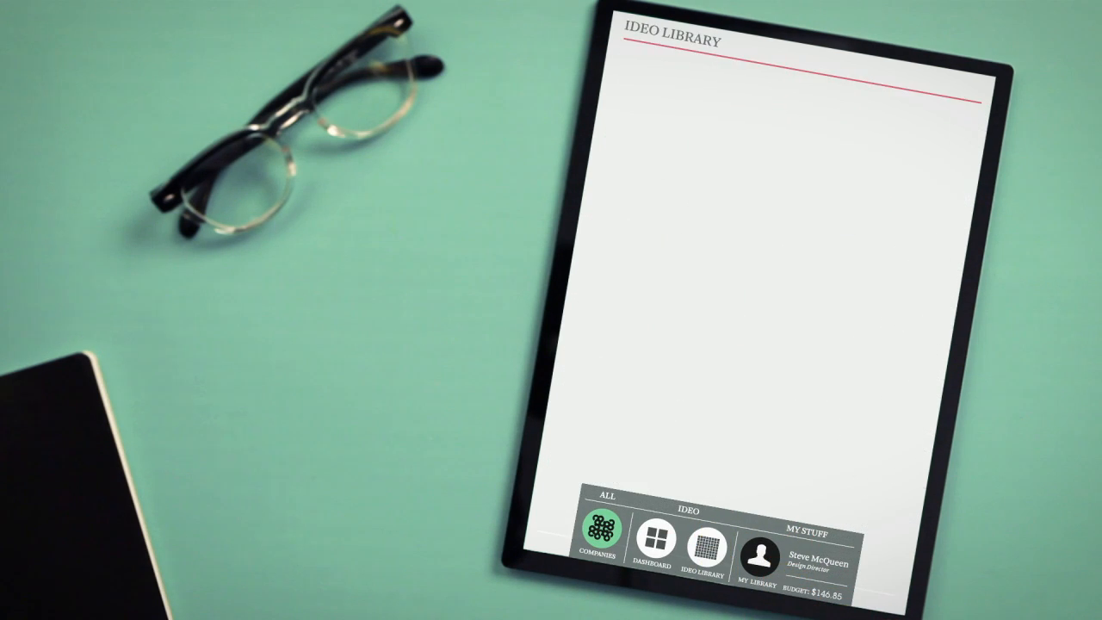
click(703, 551)
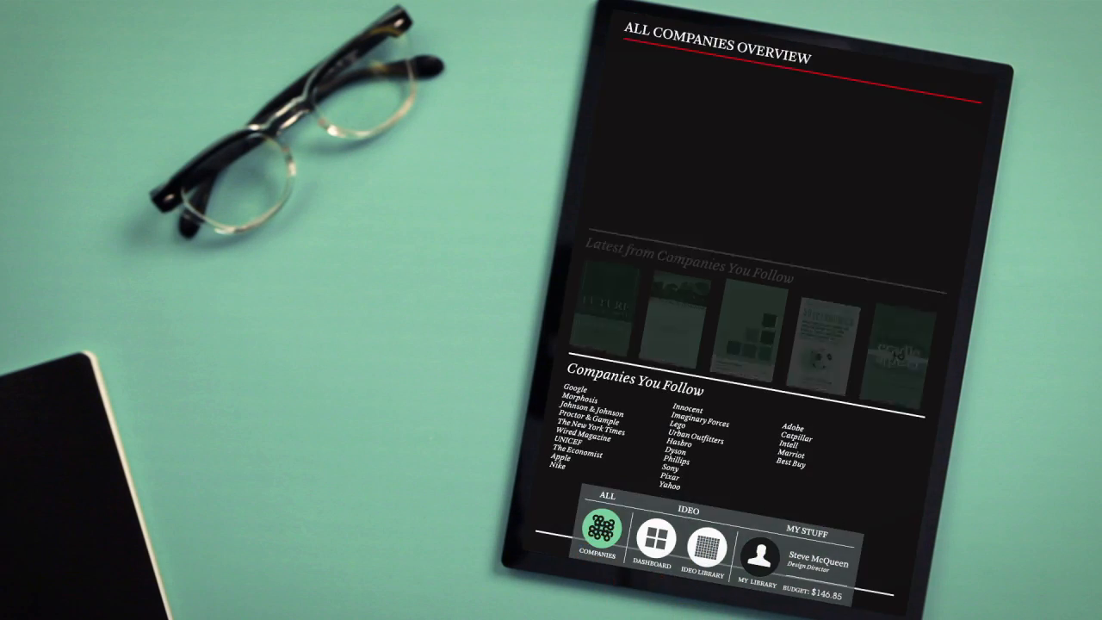
click(567, 384)
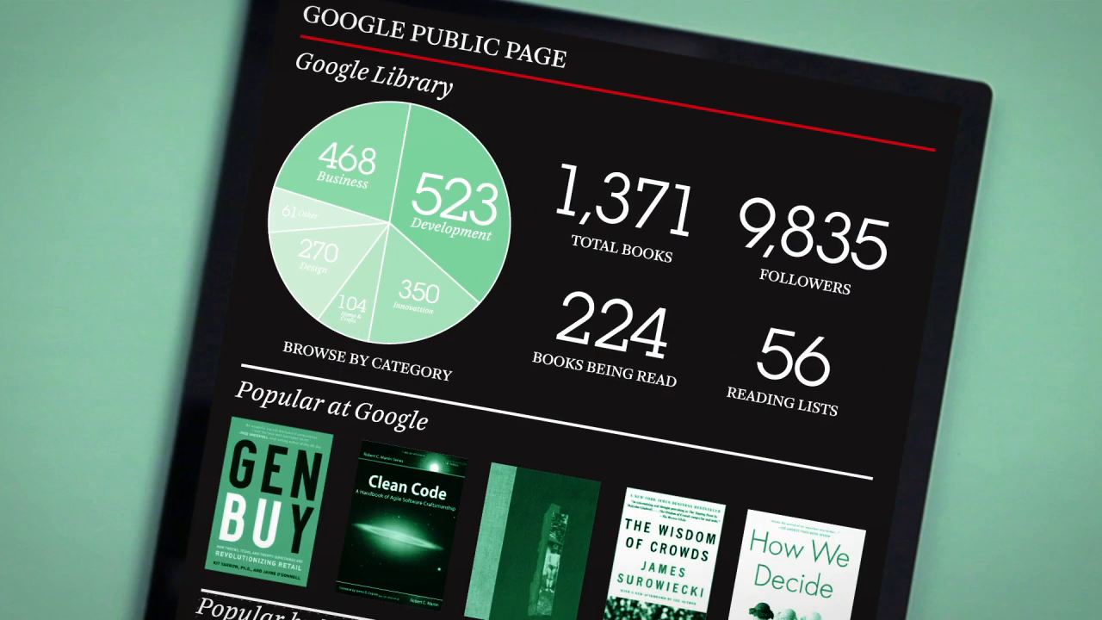